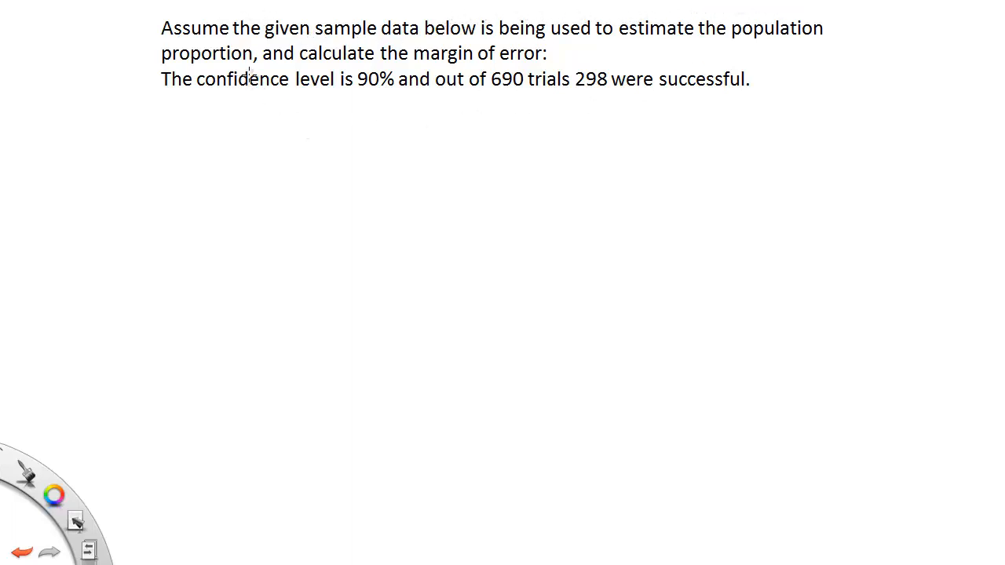
mouse_move(279, 116)
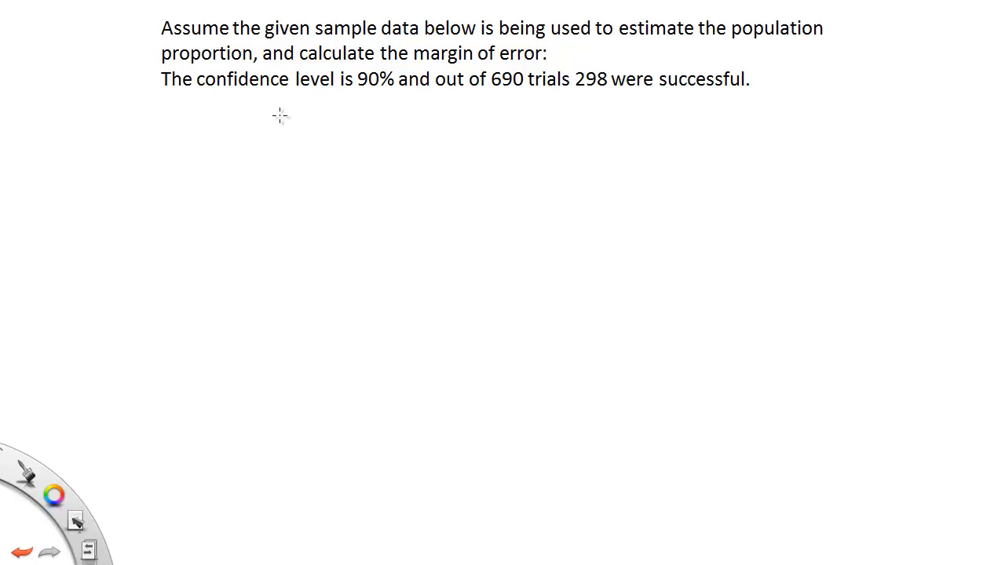
mouse_move(424, 94)
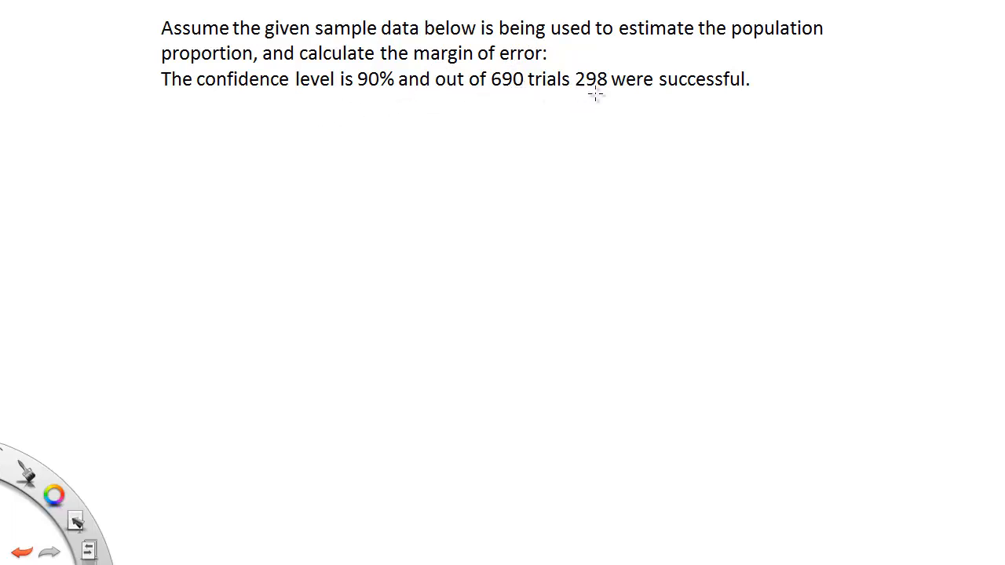
mouse_move(71, 123)
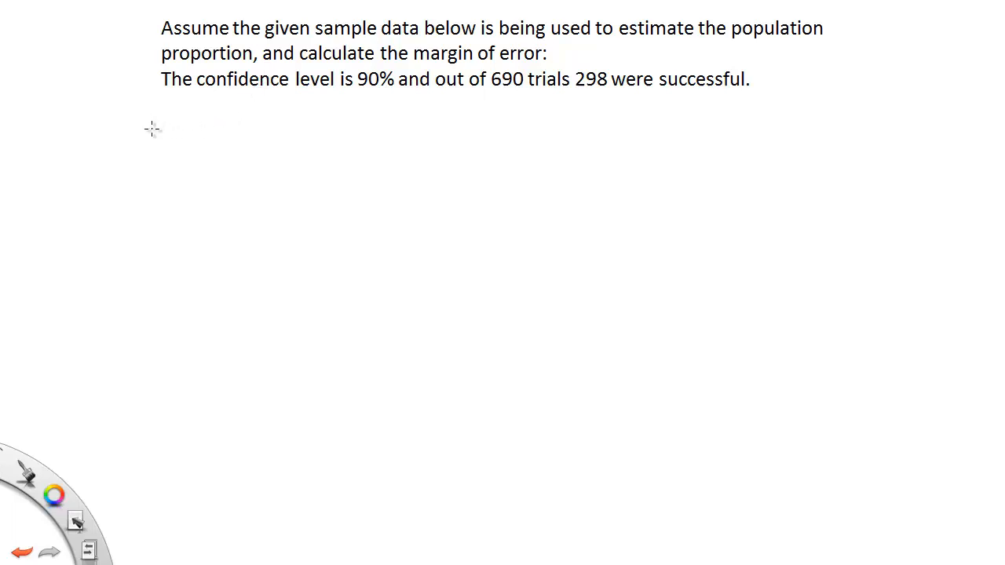
mouse_move(144, 128)
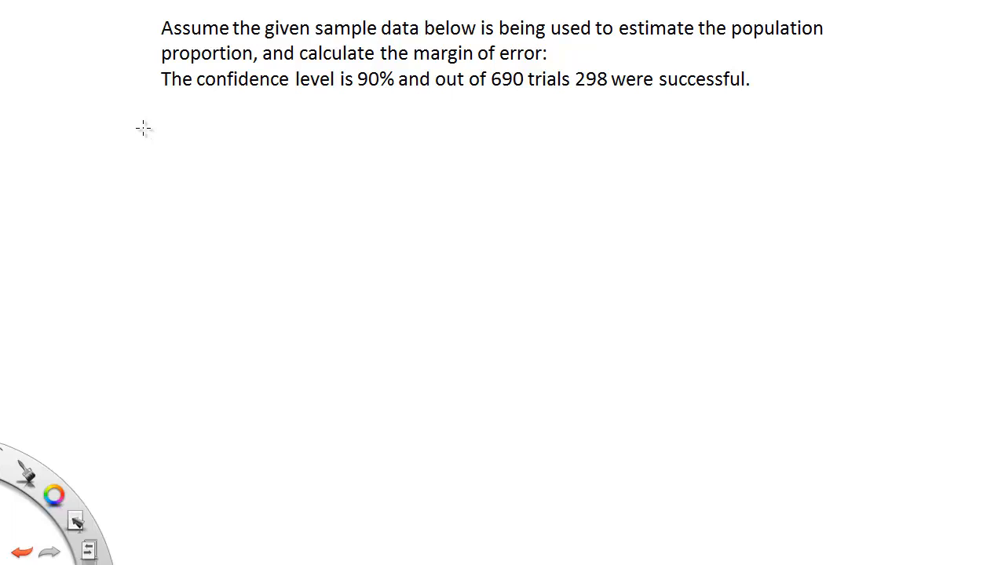
mouse_move(148, 120)
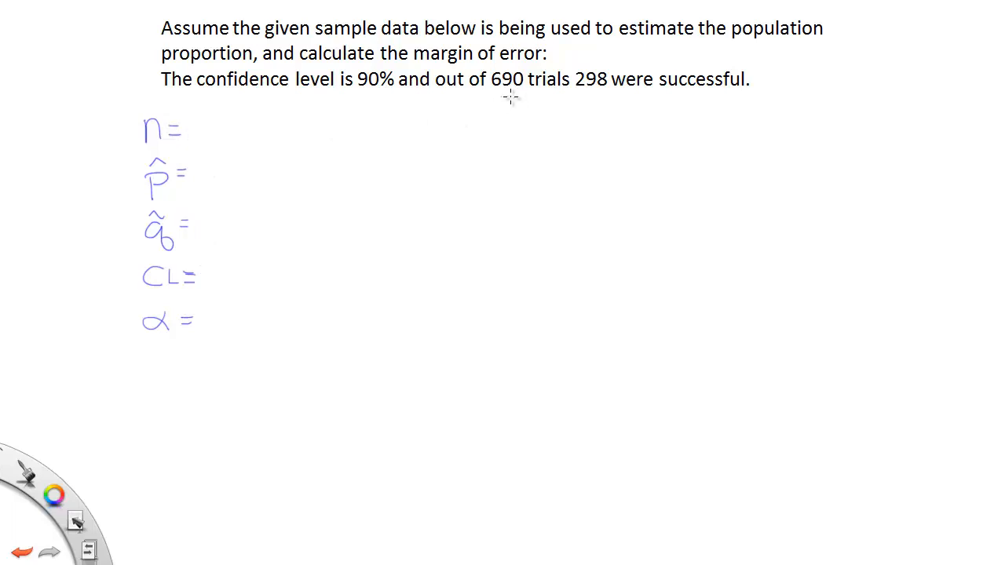
Handwrite 690 as the sample size next to n
left_click_drag(204, 130, 267, 129)
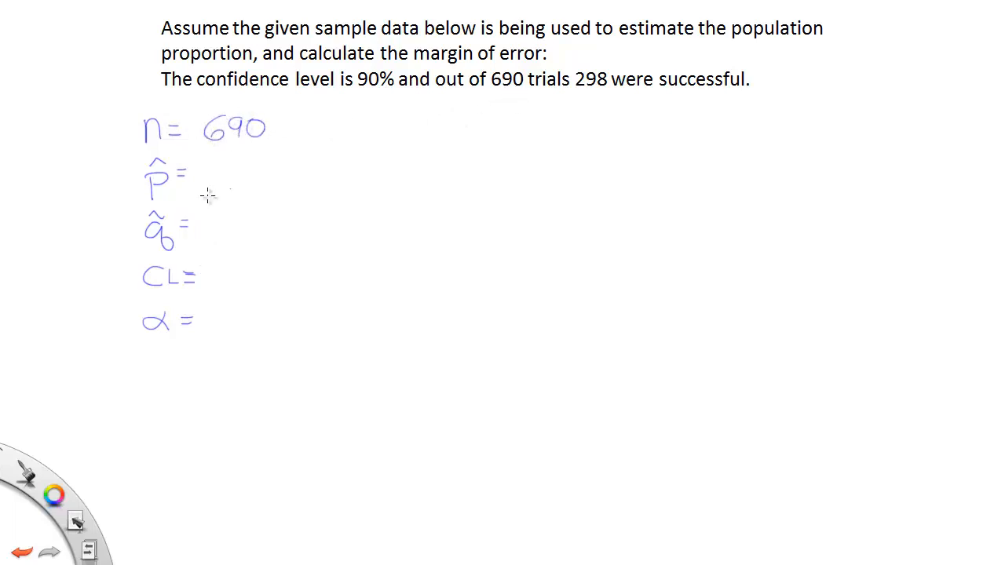
mouse_move(196, 182)
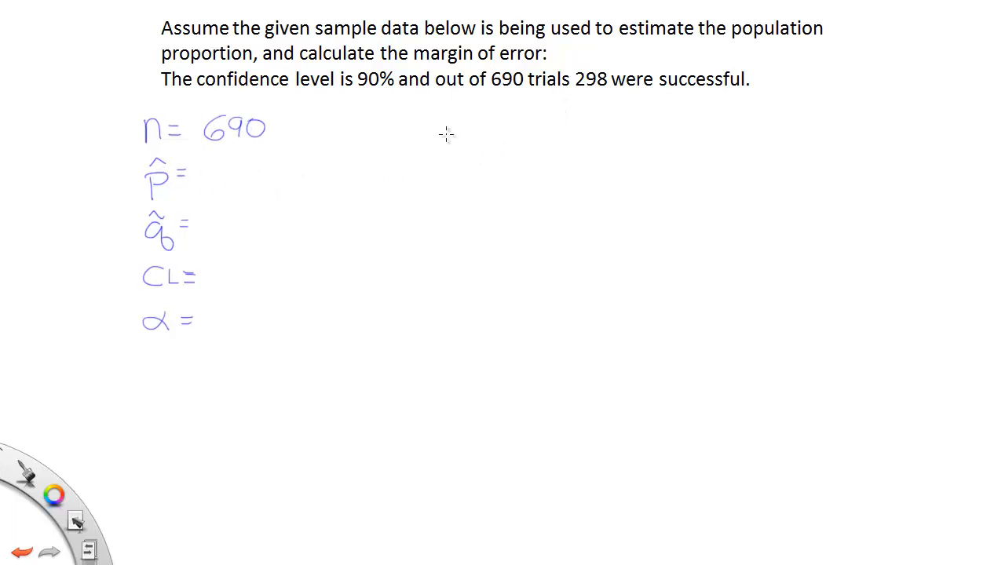
mouse_move(524, 106)
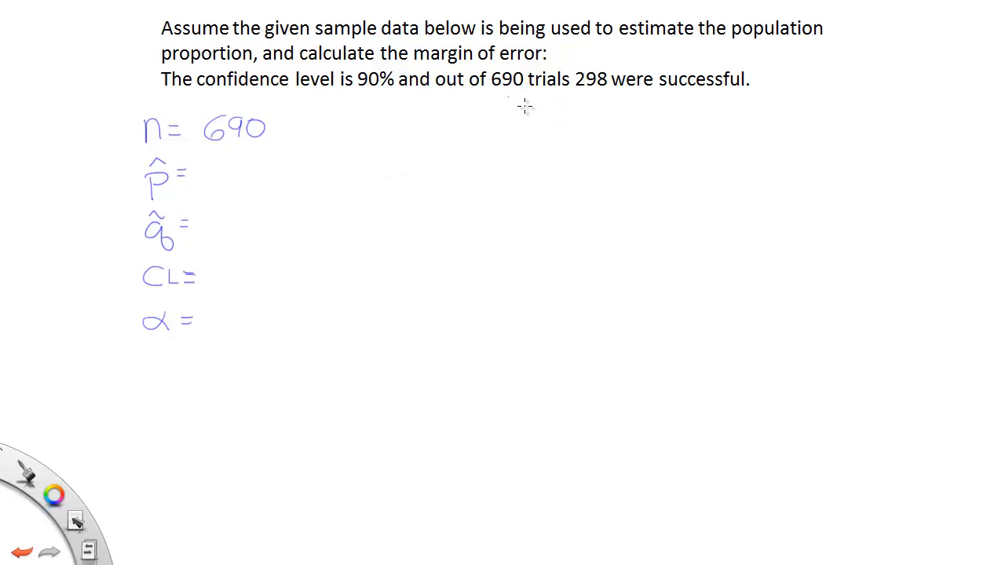
mouse_move(506, 96)
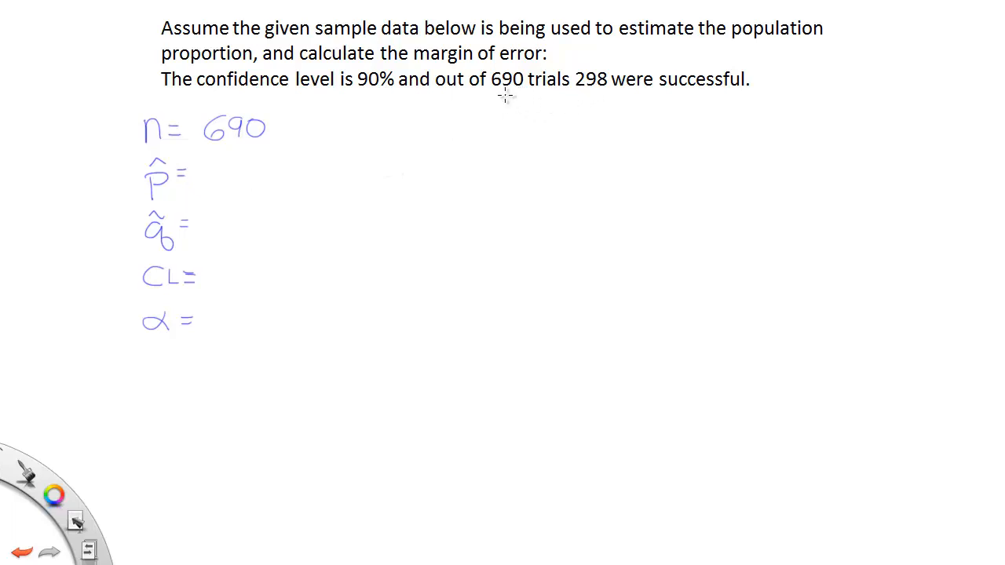
mouse_move(469, 106)
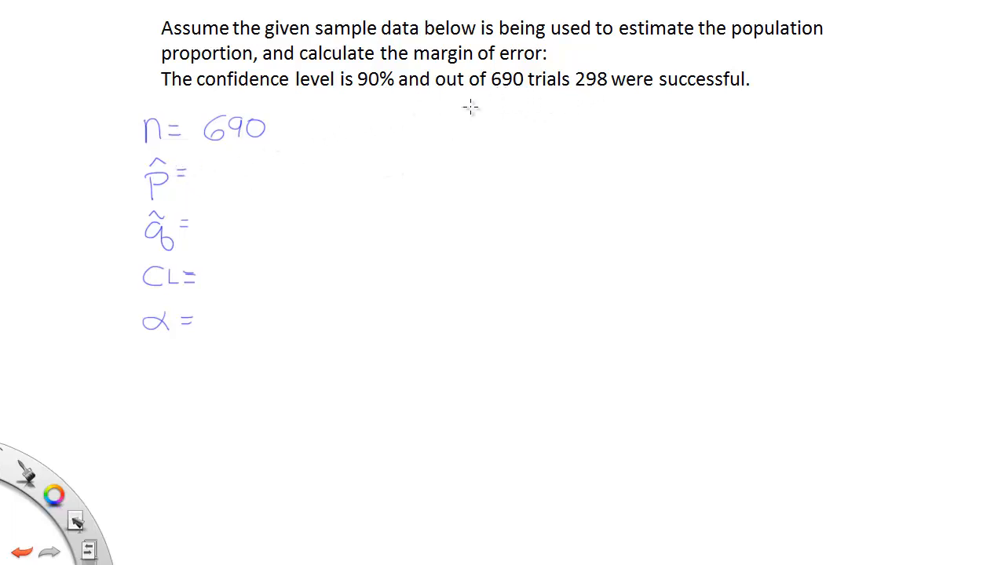
mouse_move(367, 133)
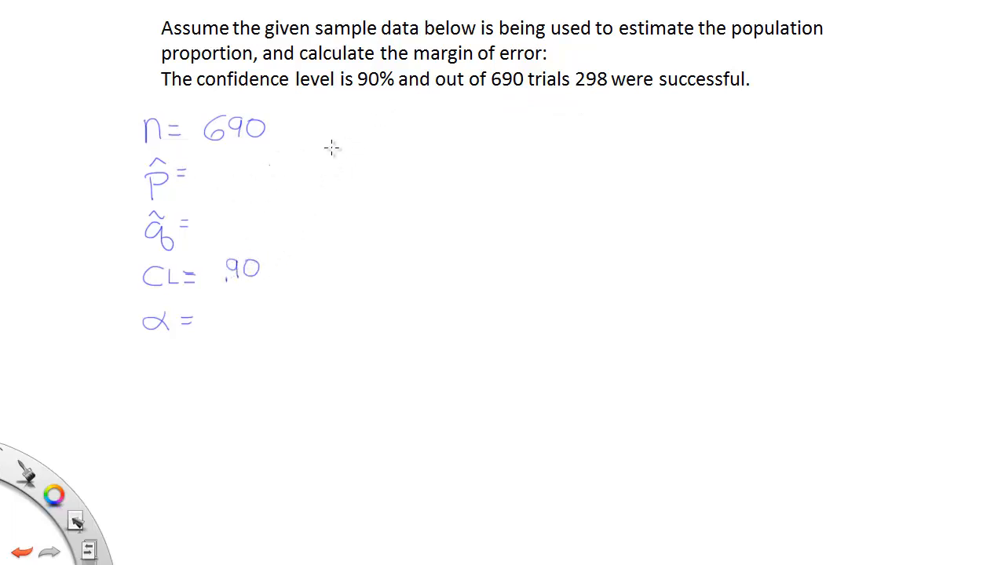
mouse_move(226, 191)
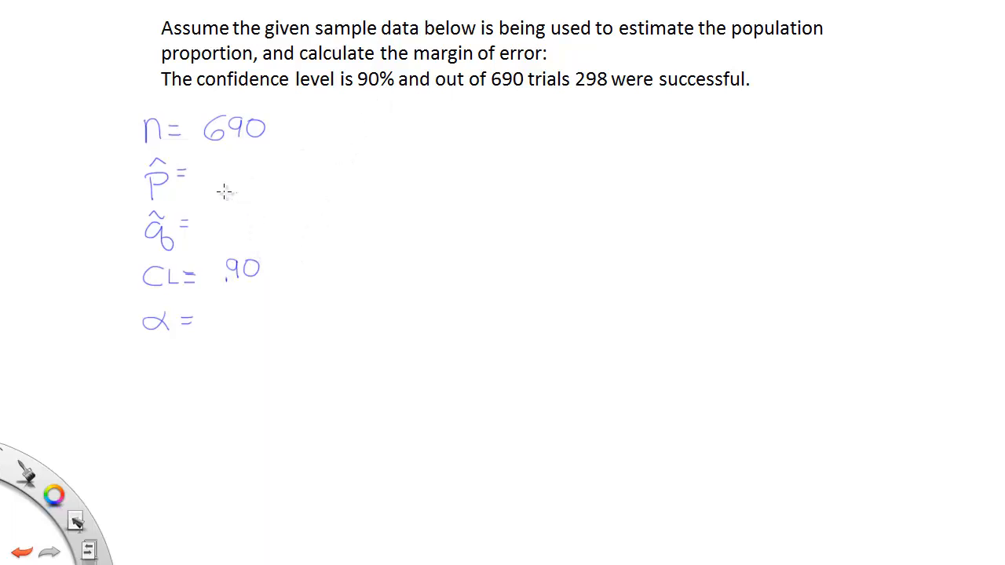
mouse_move(223, 155)
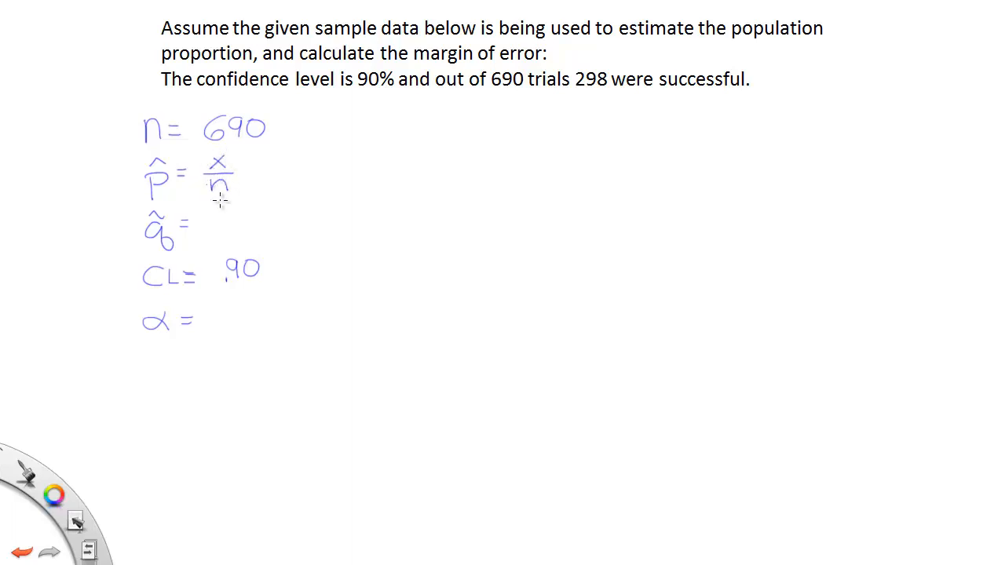
Add the equals sign after x/n for p̂
left_click_drag(243, 172, 271, 171)
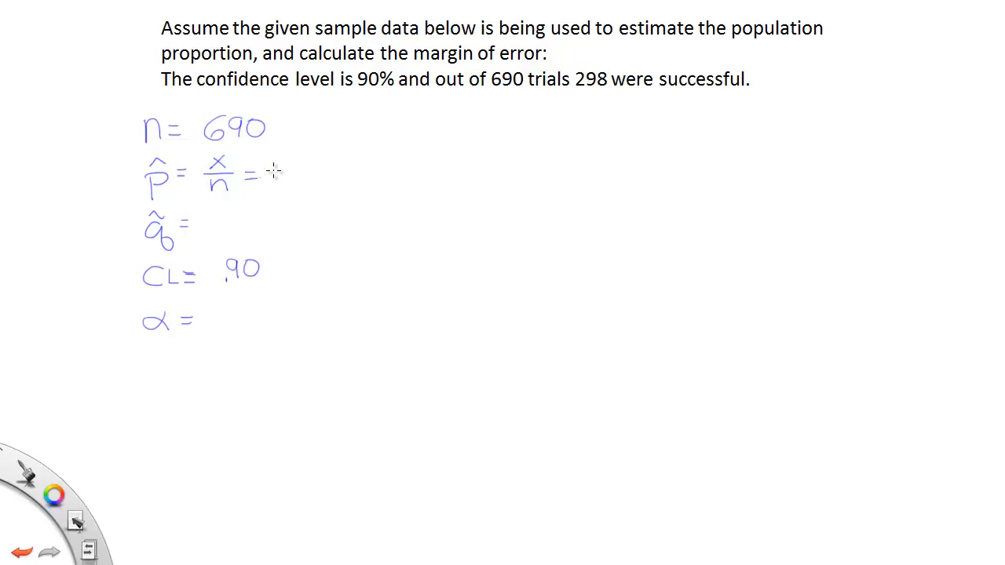
mouse_move(275, 161)
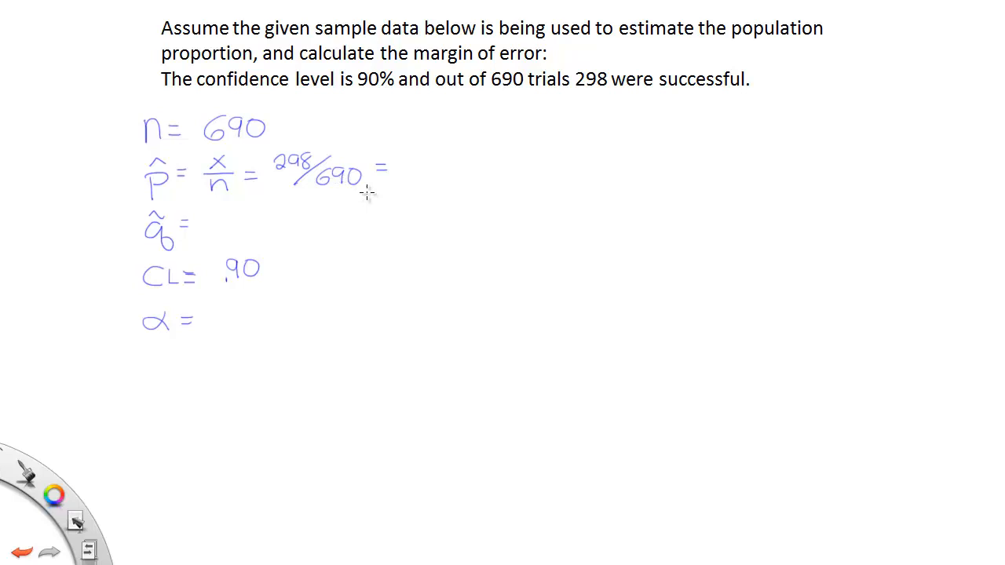
mouse_move(191, 229)
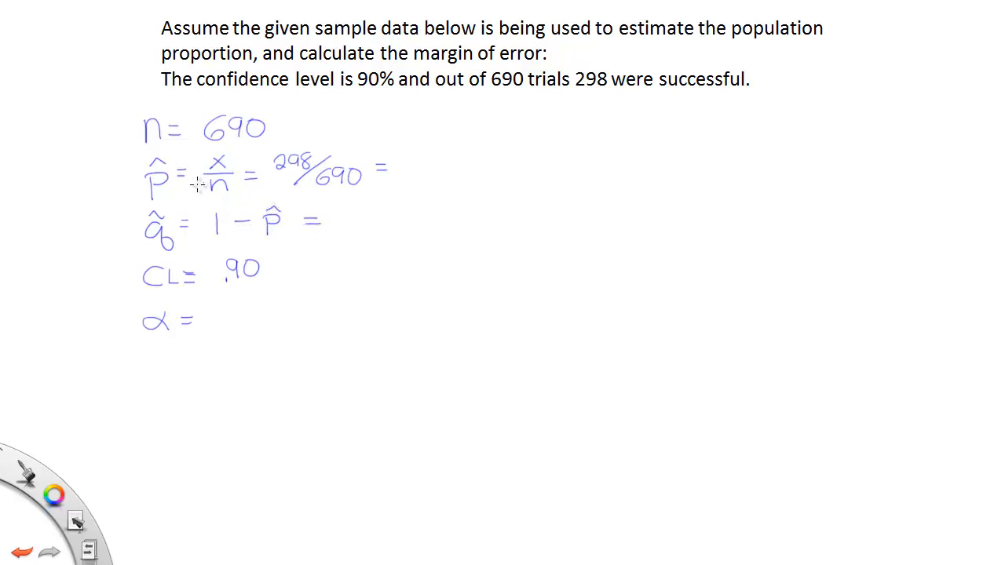
mouse_move(276, 174)
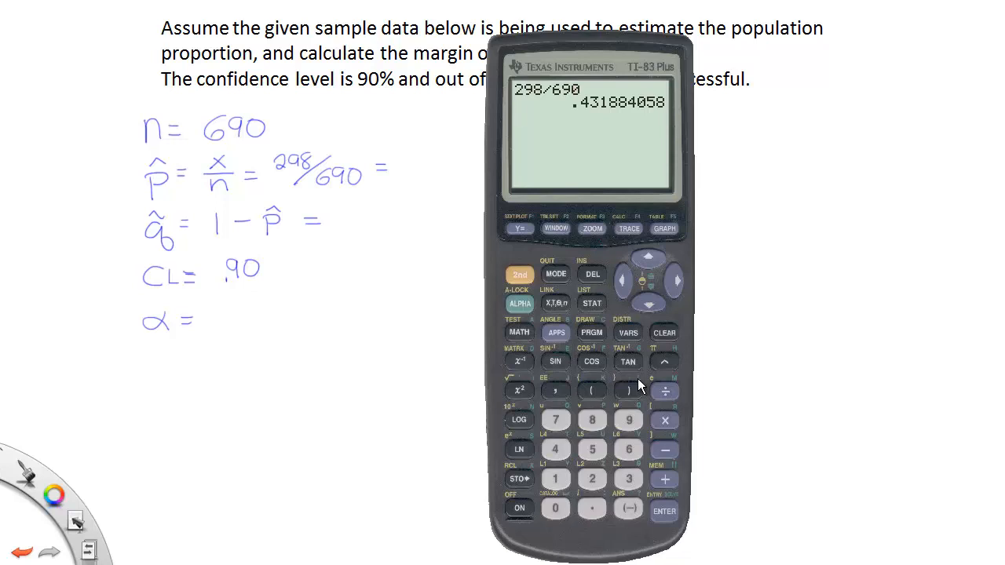
Compute 298 ÷ 690 on the TI-83 Plus emulator
left_click(663, 511)
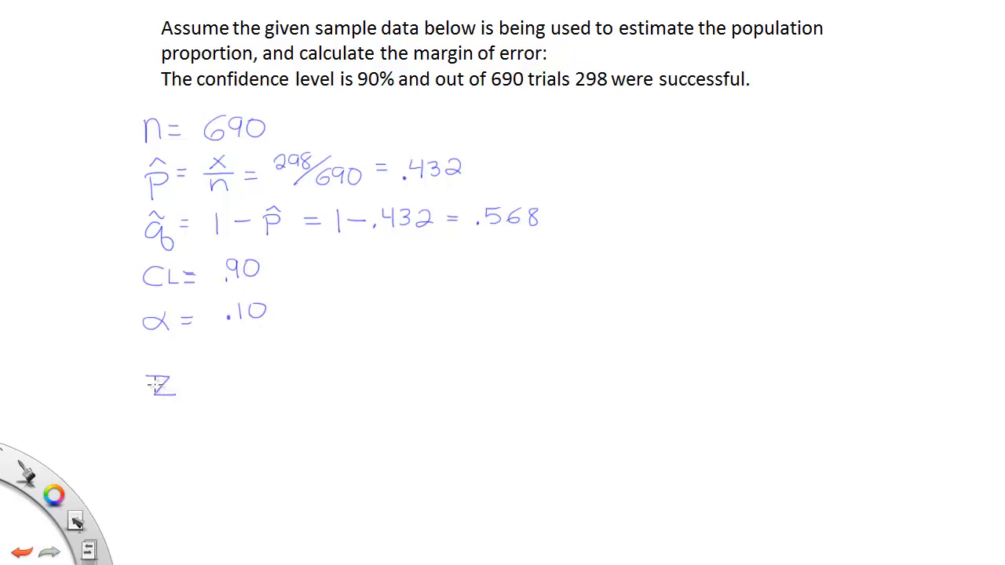
Write the α/2 subscript on z for the critical value
left_click_drag(165, 384, 220, 400)
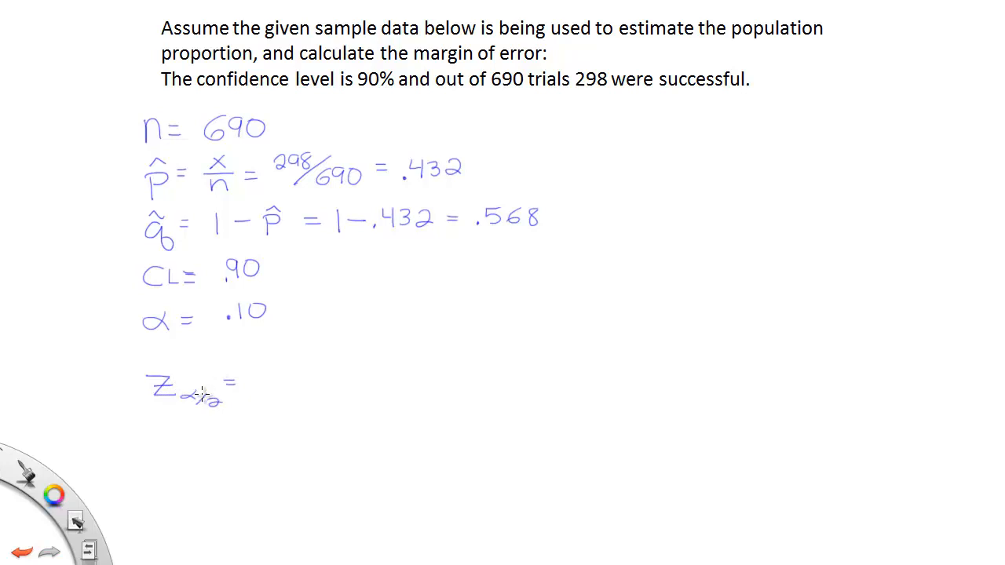
mouse_move(254, 372)
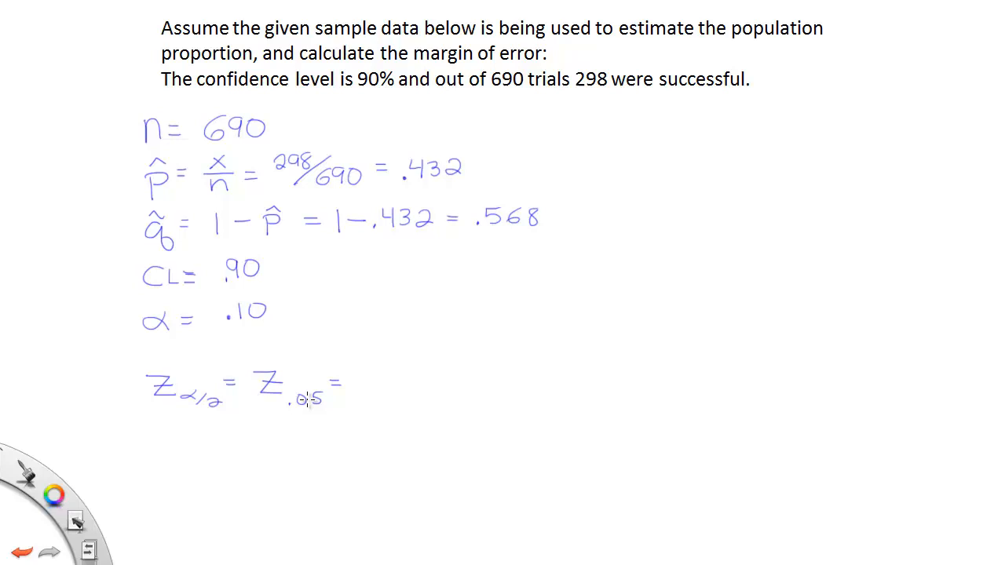
mouse_move(310, 401)
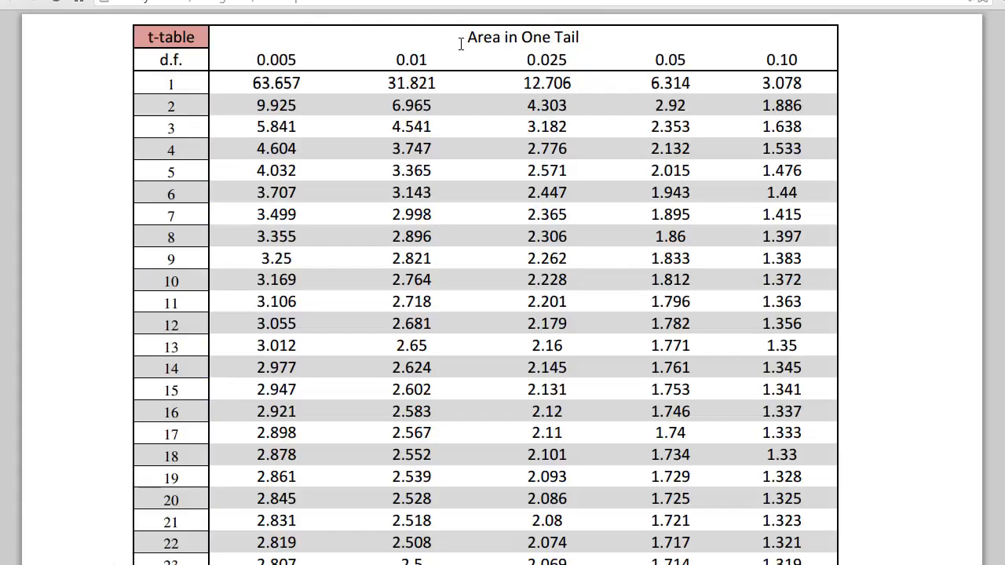
mouse_move(636, 44)
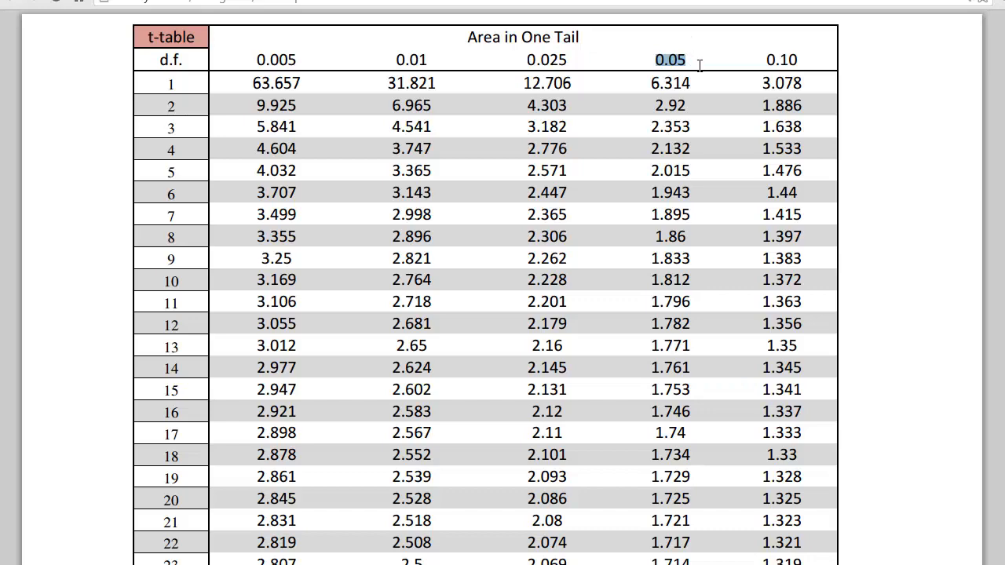
Scroll the t-table down toward the large d.f. rows in the 0.05 column
scroll("down", 3)
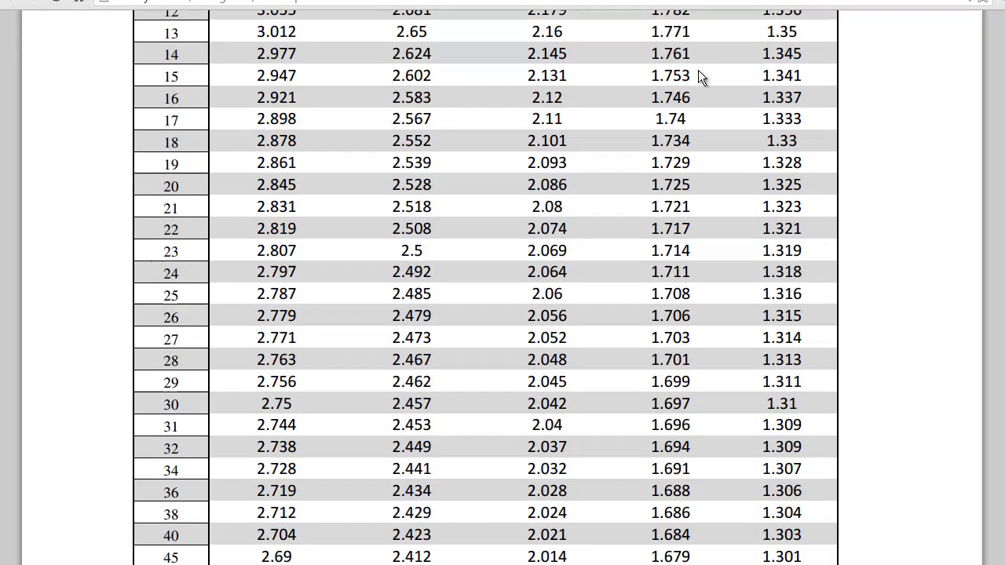
scroll("down", 3)
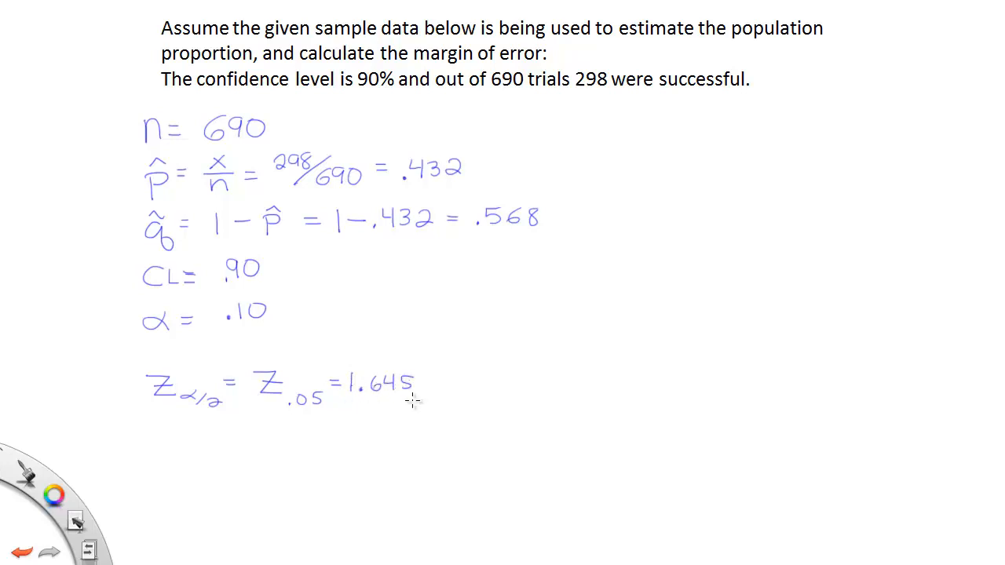
mouse_move(412, 392)
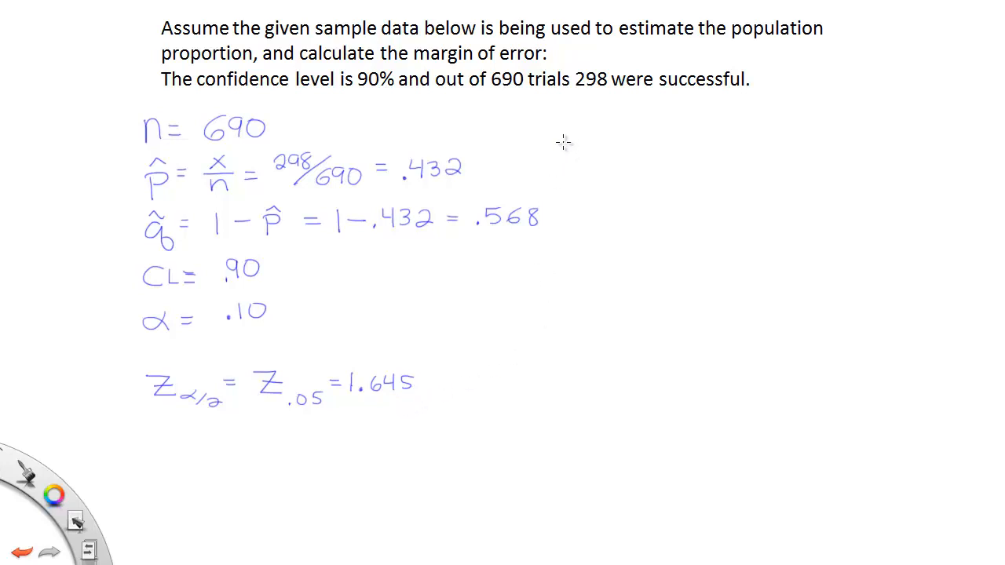
mouse_move(564, 133)
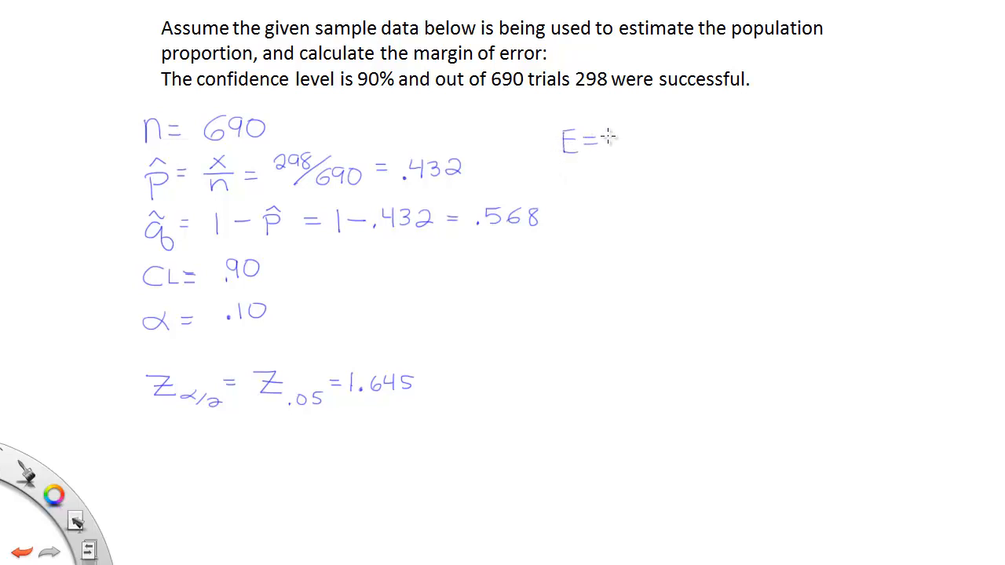
Write E = z α/2 √(p̂q̂/n) with 1.645, .432(.568) over 690 substituted
left_click_drag(604, 142, 651, 165)
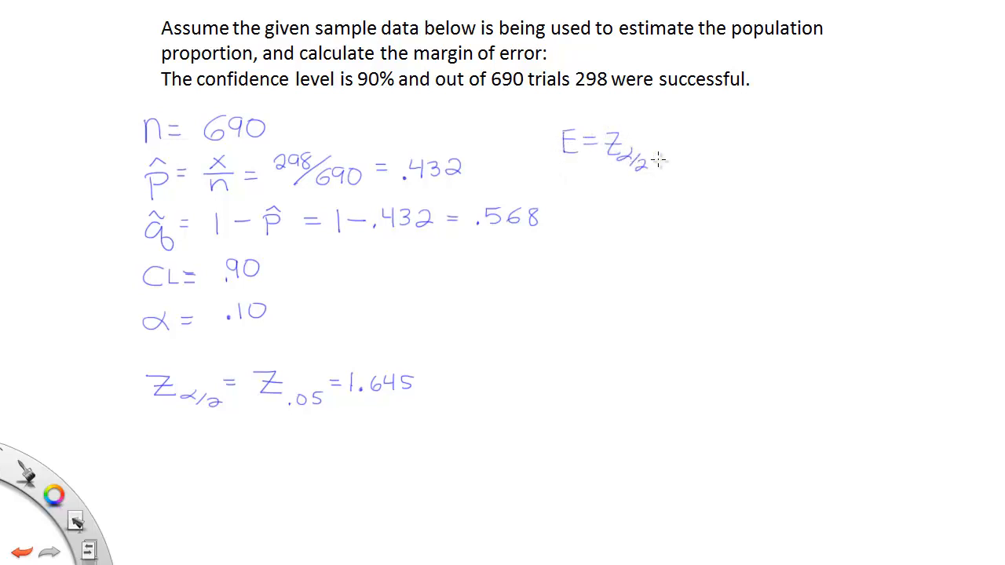
left_click_drag(659, 176, 749, 117)
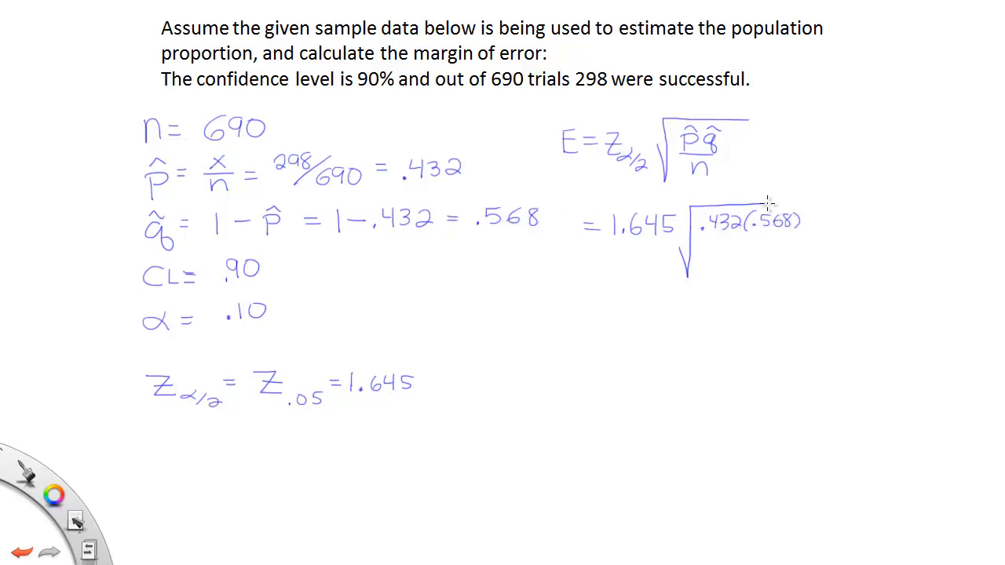
left_click_drag(702, 242, 799, 242)
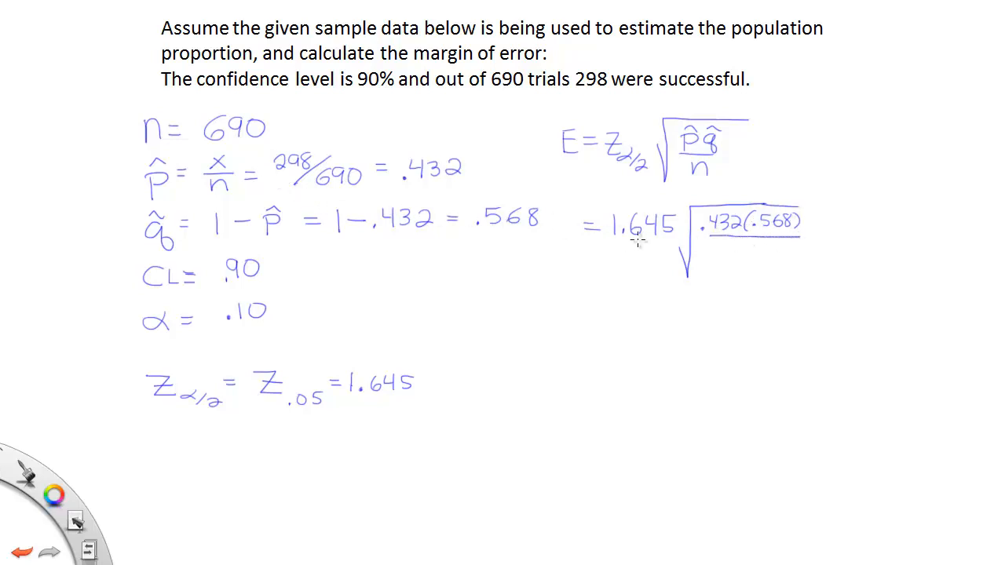
type("69")
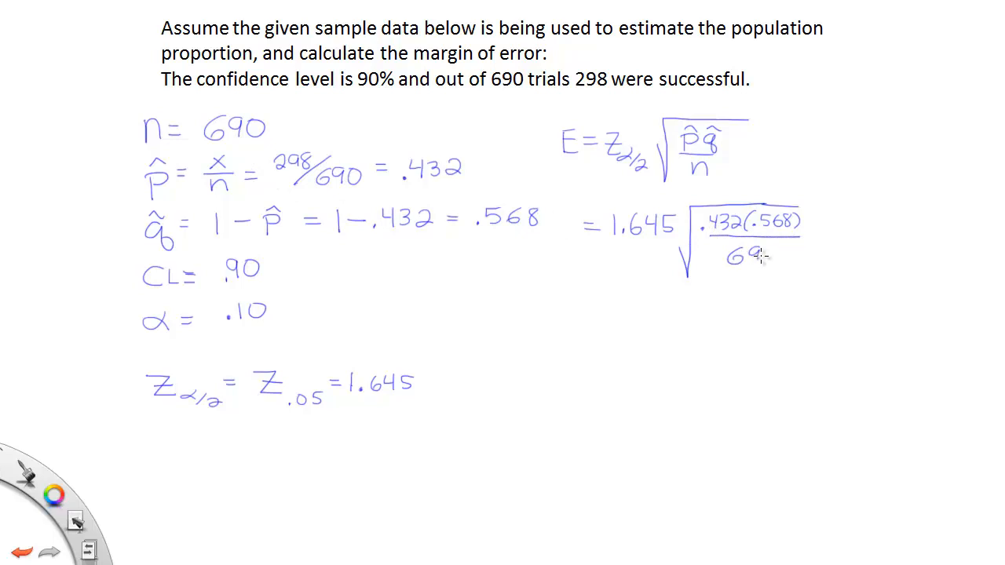